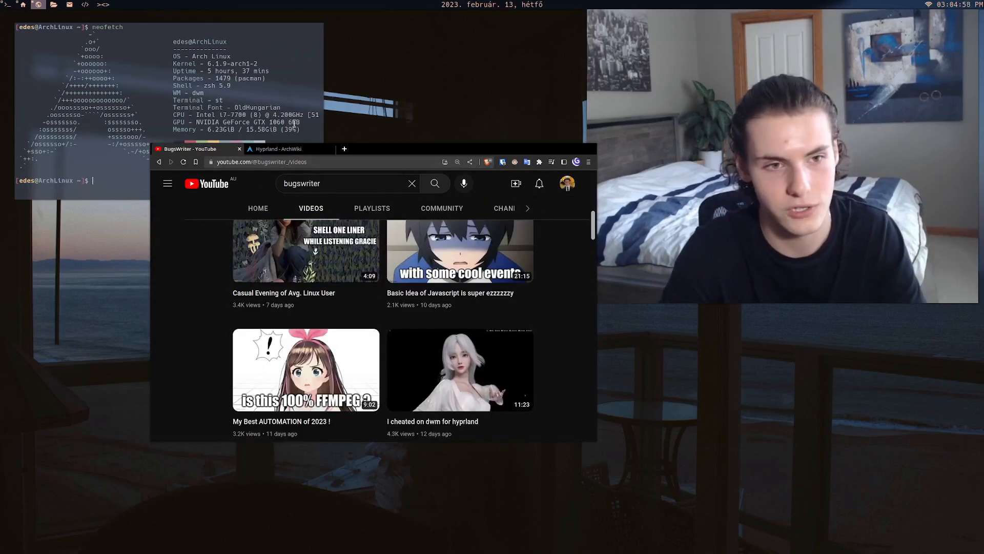
Select the 'NVIDIA GeForce GTX 1060 6GB' GPU line in the neofetch output
{"action": "double_click", "coordinate": [245, 122]}
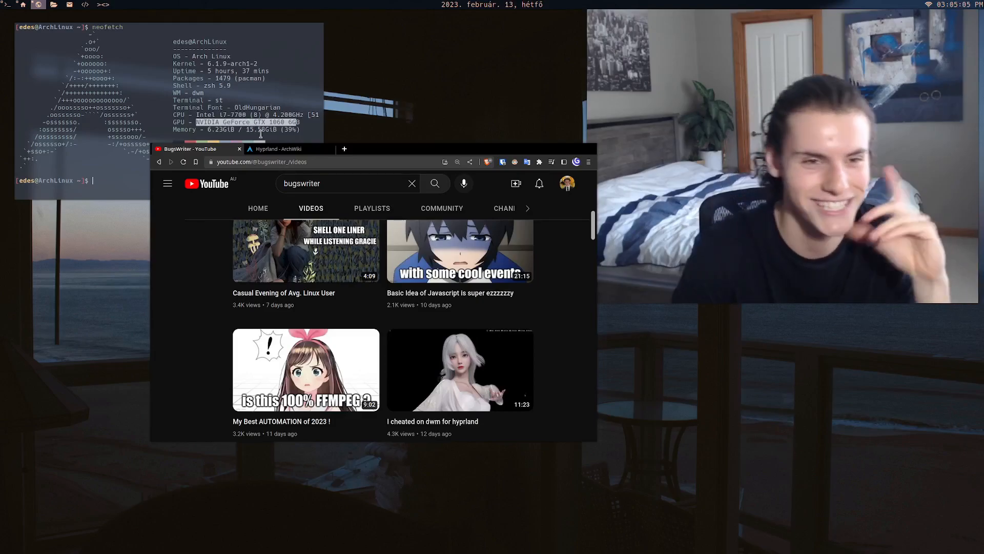
Scroll the bugswriter Videos tab past 'I cheated on dwm for hyprland' to older uploads
{"action": "scroll", "scroll_direction": "down", "scroll_amount": 3}
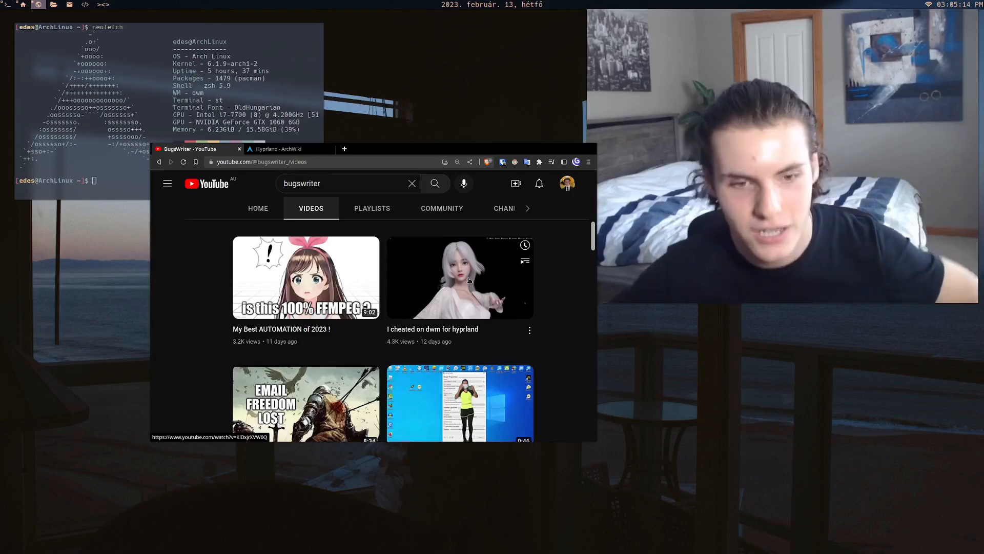
Focus the YouTube browser window to close it, leaving the neofetch terminal
{"action": "left_click", "coordinate": [460, 277]}
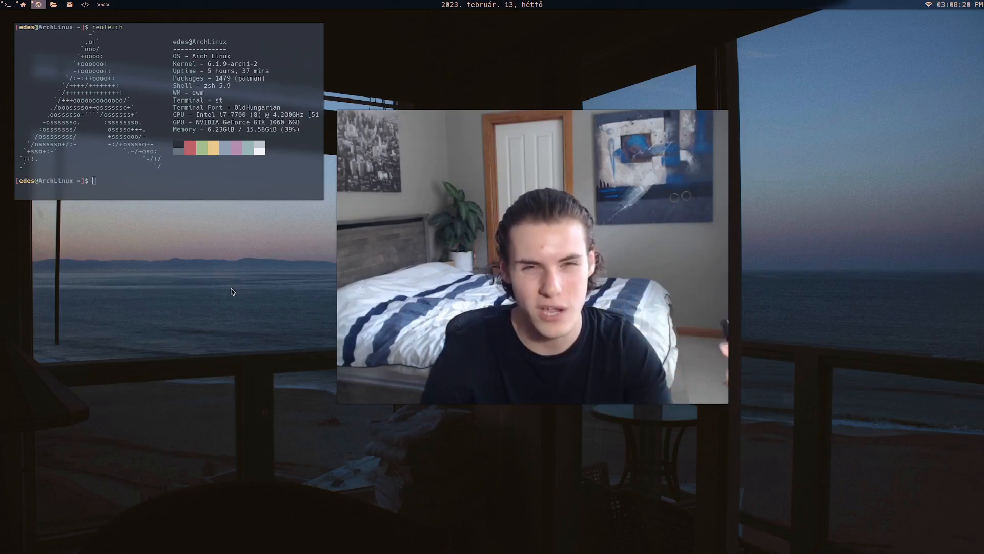
{"action": "mouse_move", "coordinate": [245, 351]}
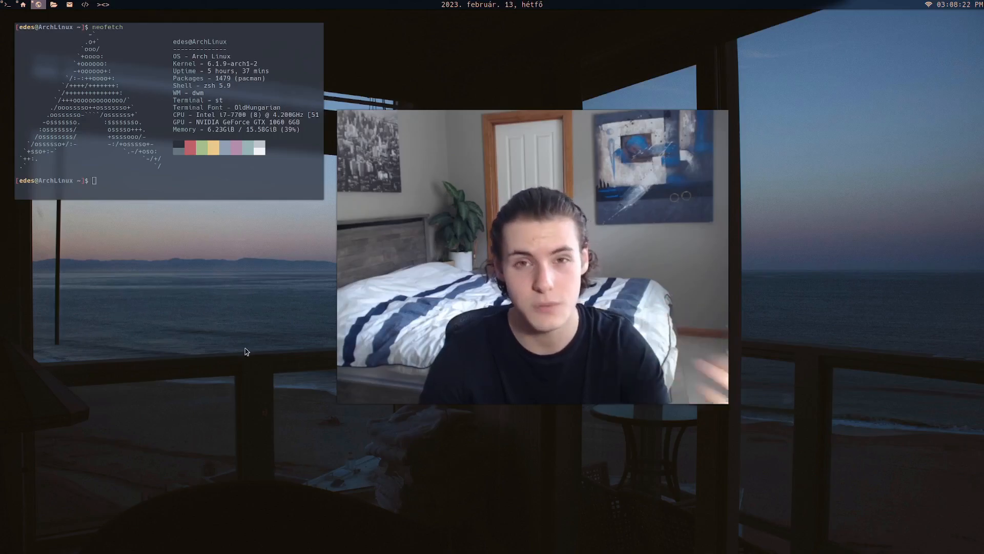